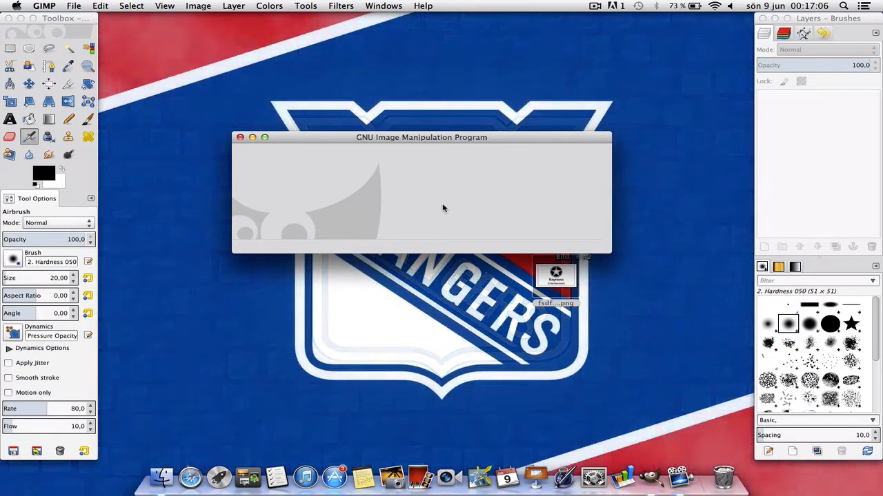
Open the File menu in the empty GIMP window
{"action": "left_click", "coordinate": [73, 6]}
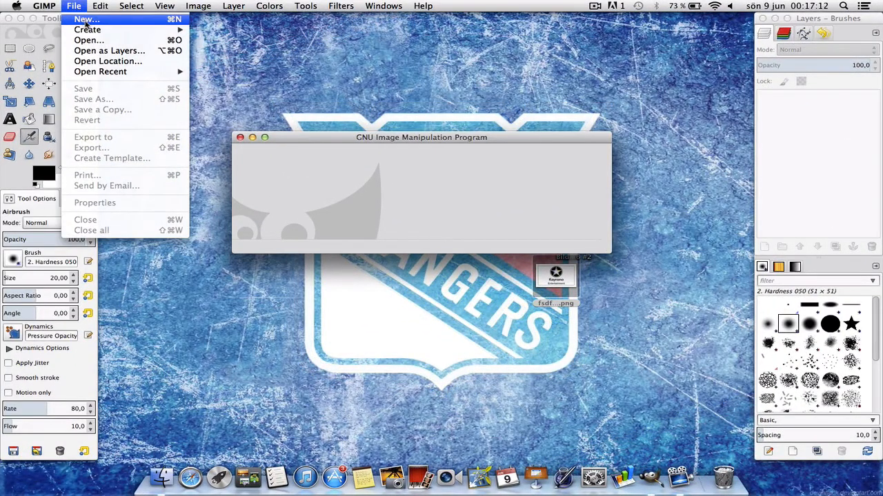
Create a new blank image of 1600 × 800 pixels
{"action": "left_click", "coordinate": [85, 18]}
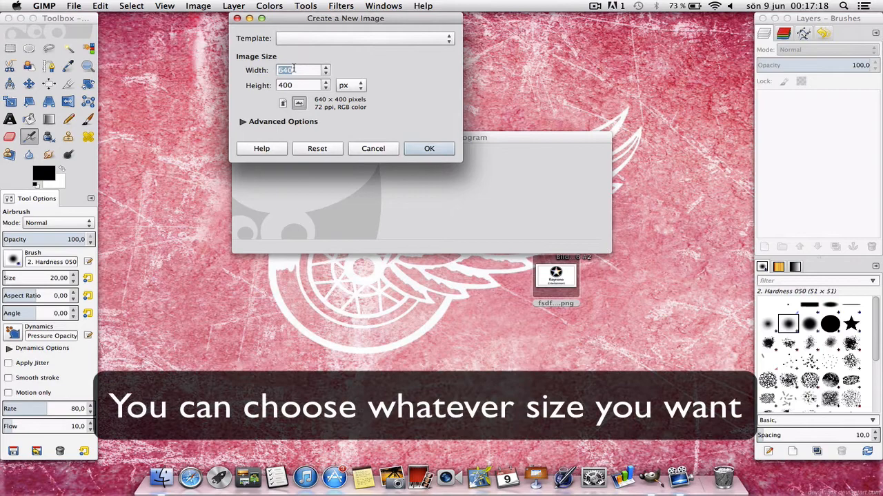
{"action": "type", "text": "1600"}
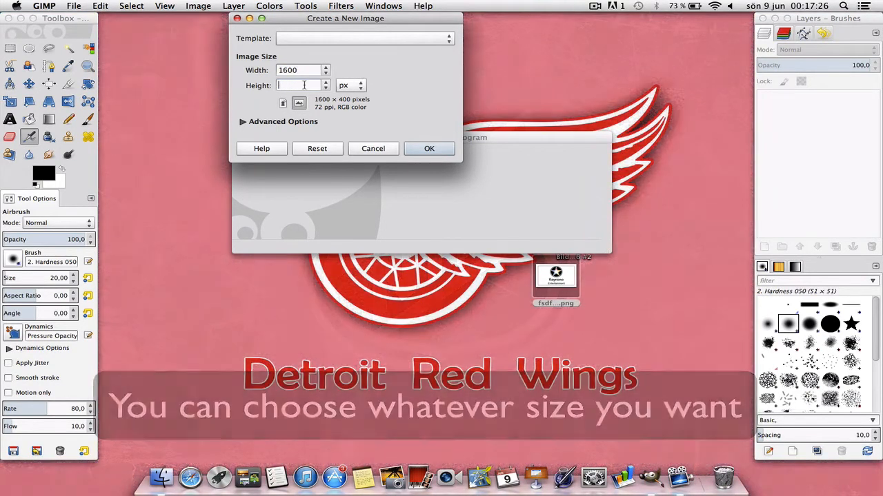
{"action": "left_click", "coordinate": [429, 148]}
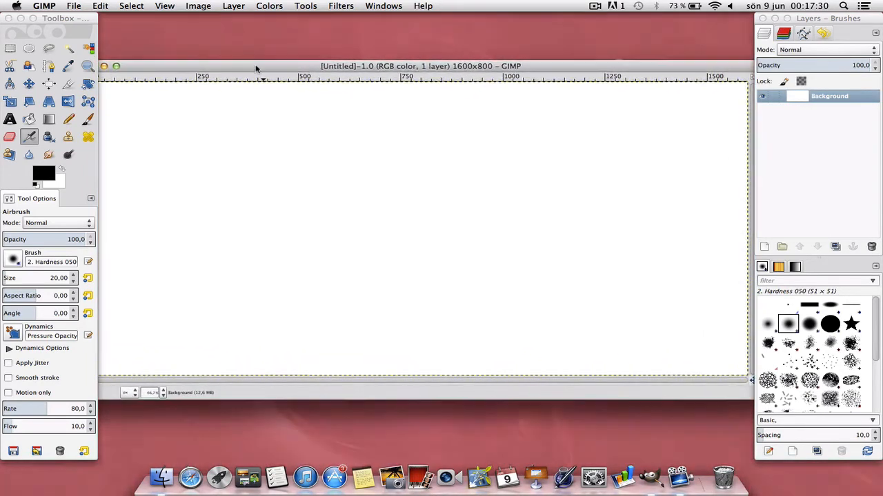
Open fsdfsdf.png as a layer and accept the colour profile prompt
{"action": "left_click", "coordinate": [73, 6]}
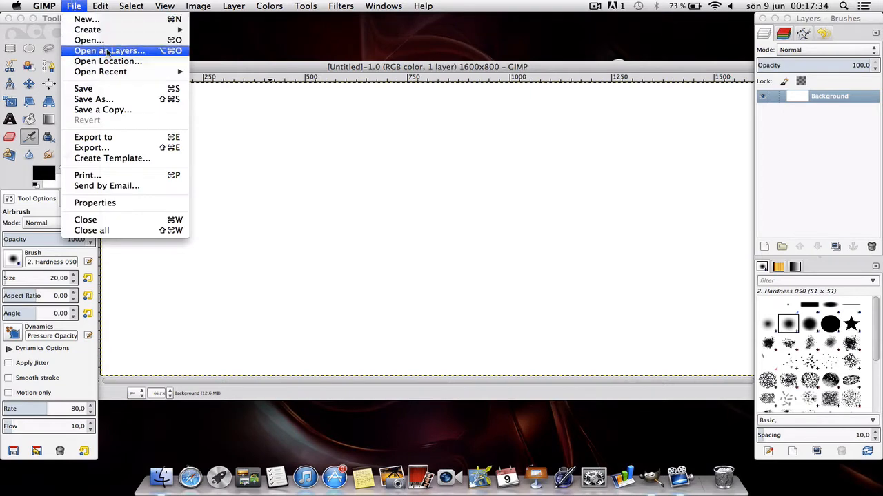
{"action": "left_click", "coordinate": [89, 40]}
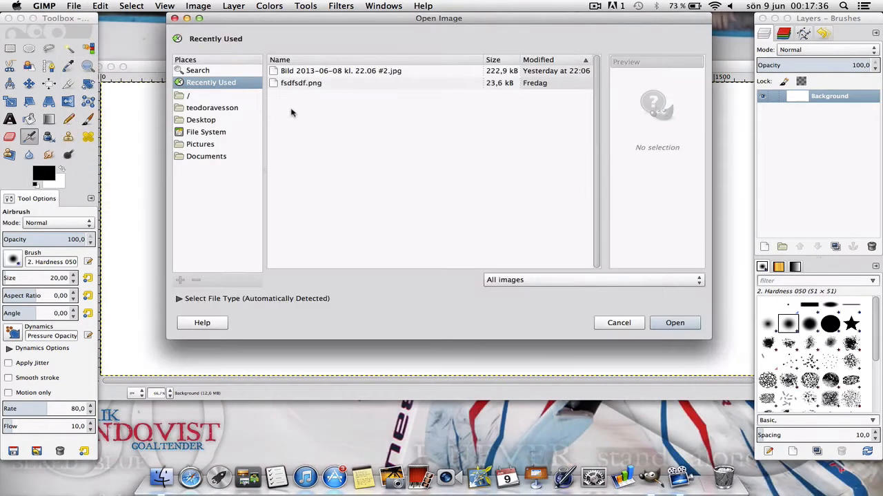
{"action": "left_click", "coordinate": [301, 83]}
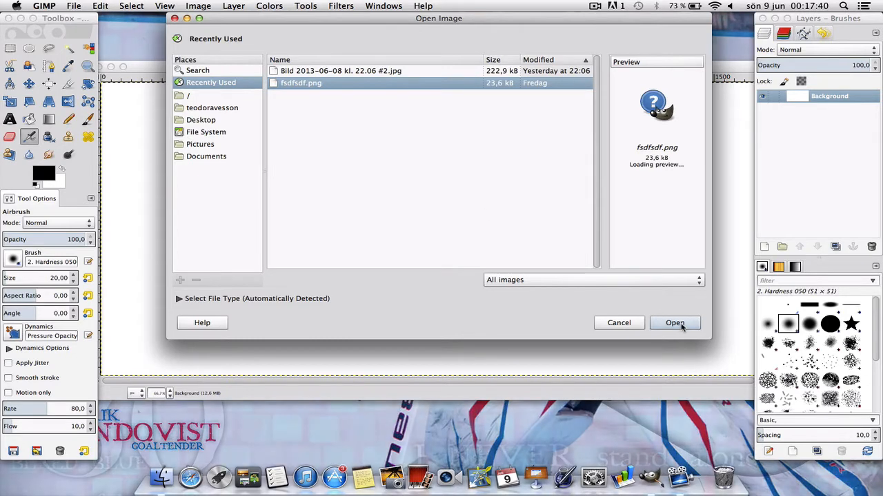
{"action": "left_click", "coordinate": [674, 323]}
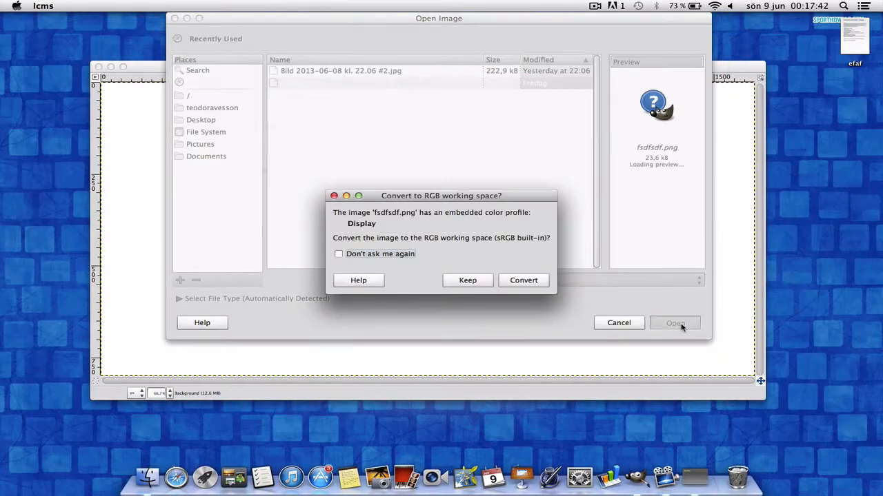
{"action": "left_click", "coordinate": [468, 280]}
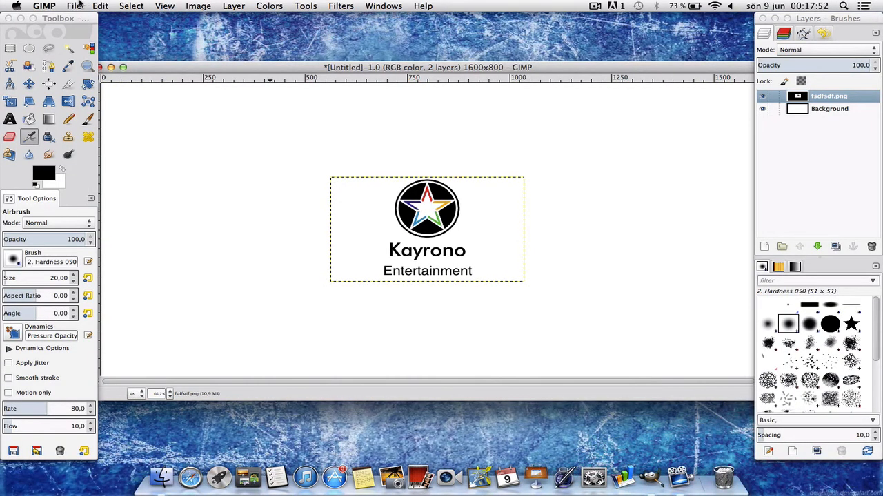
Reopen the File menu for the second logo import
{"action": "left_click", "coordinate": [75, 5]}
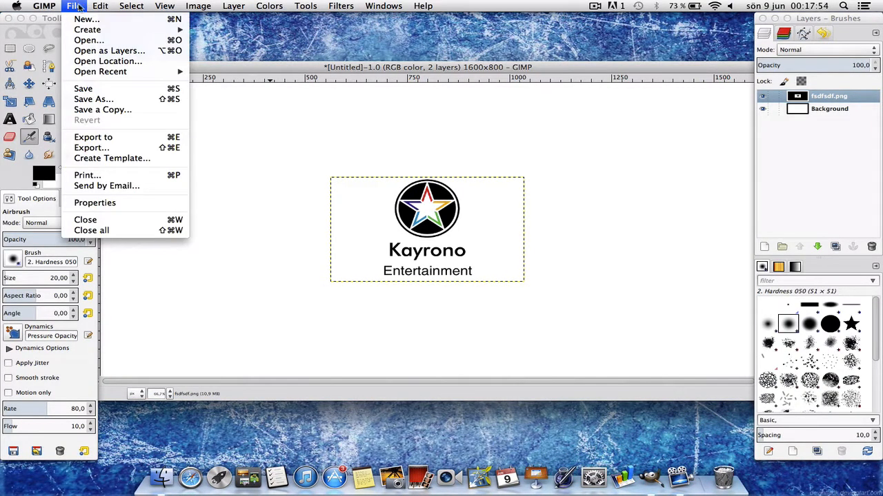
Open fsdfsdf.png as a layer again, answering the Convert to RGB prompt
{"action": "left_click", "coordinate": [88, 39]}
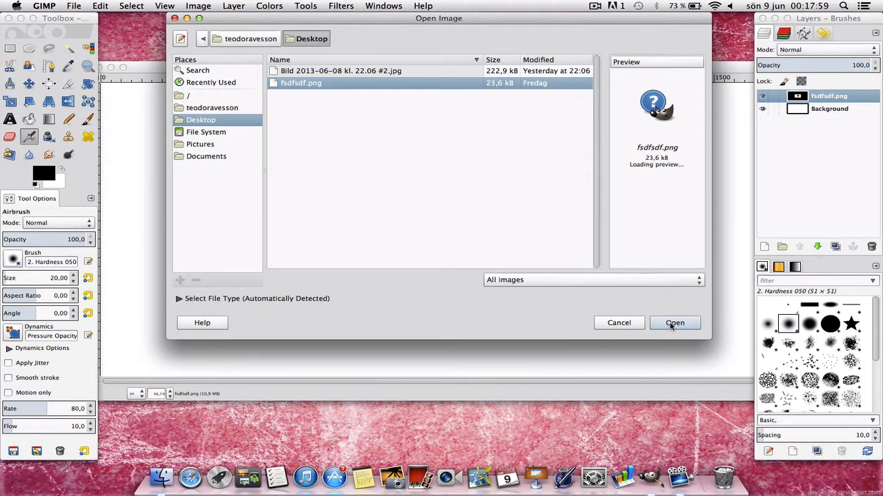
{"action": "left_click", "coordinate": [674, 322]}
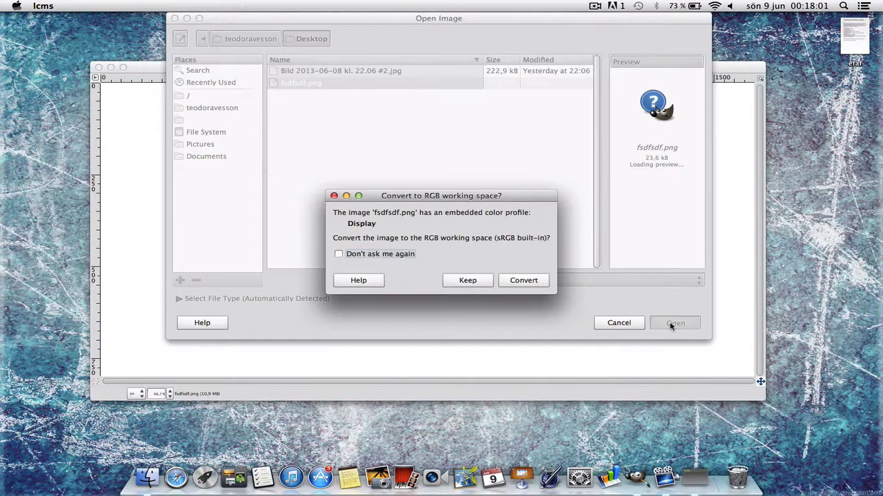
{"action": "left_click", "coordinate": [523, 280]}
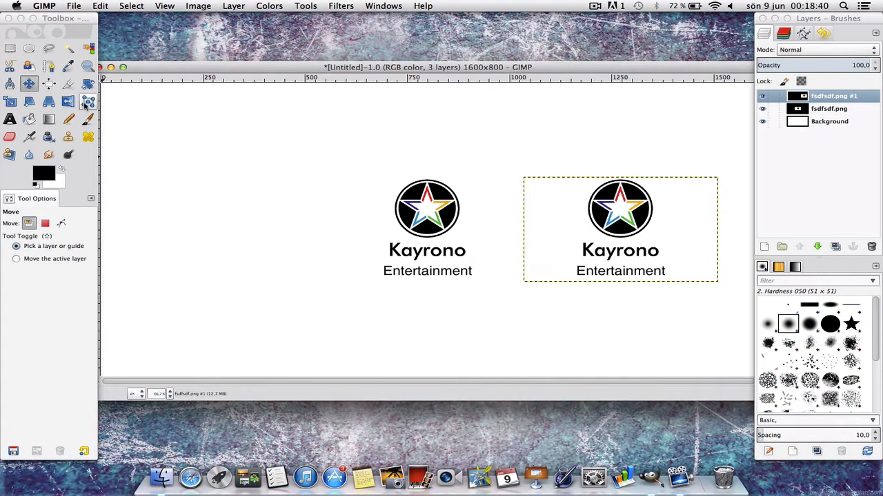
Select the Flip tool in horizontal mode for the second logo copy
{"action": "left_click", "coordinate": [67, 101]}
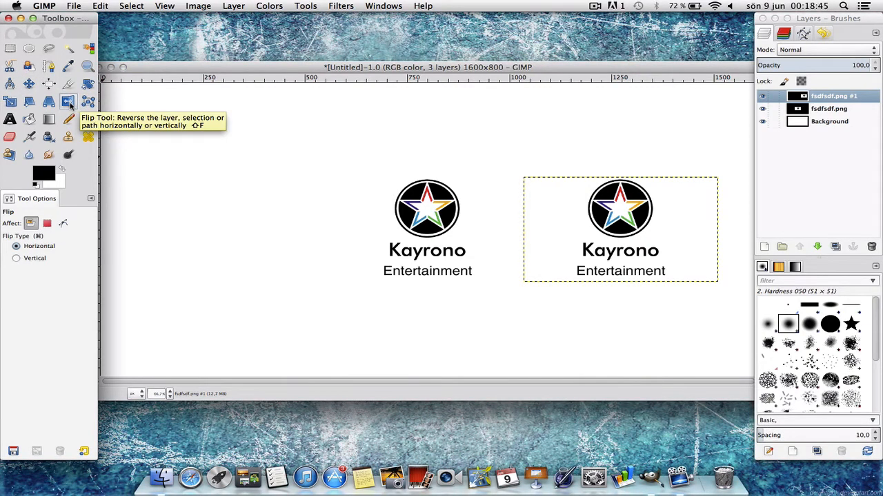